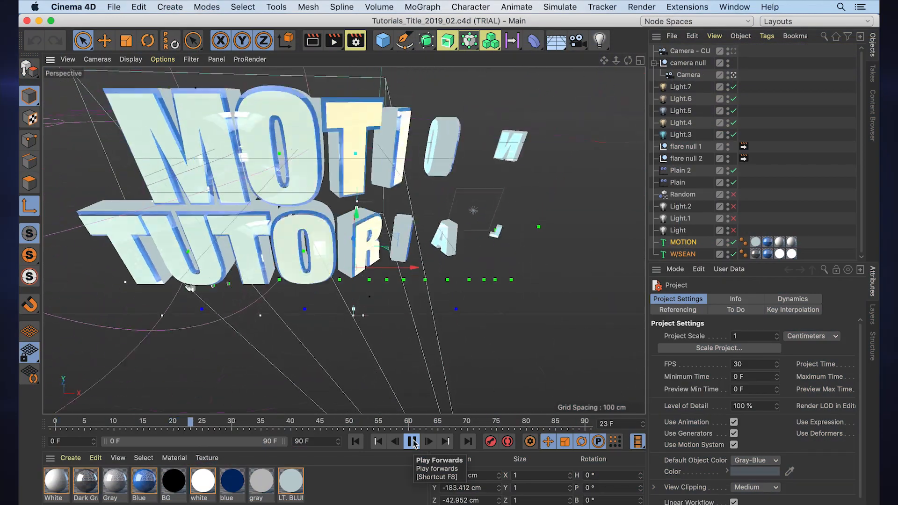
# - Play and scrub the MOTION TUTORIALS title animation, stopping with the lettering assembled at frame 67
pyautogui.click(411, 441)
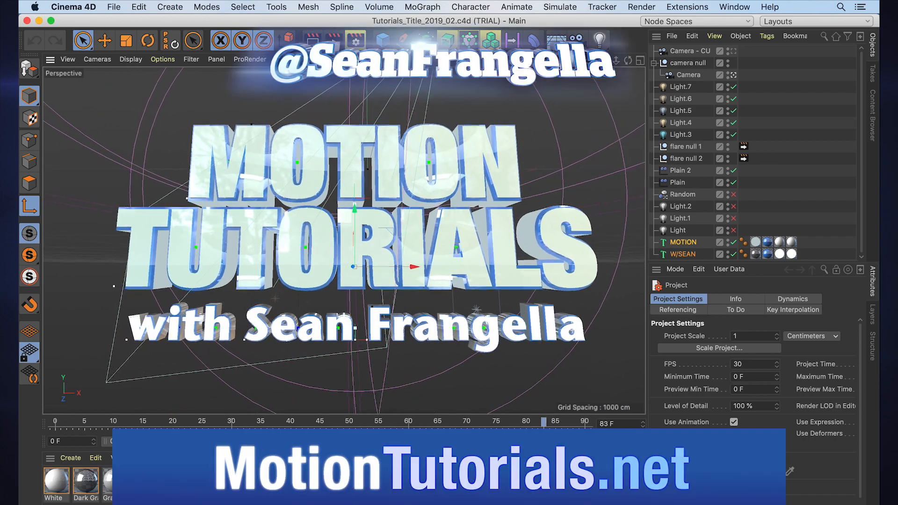
pyautogui.moveTo(541, 422); pyautogui.dragTo(362, 422)
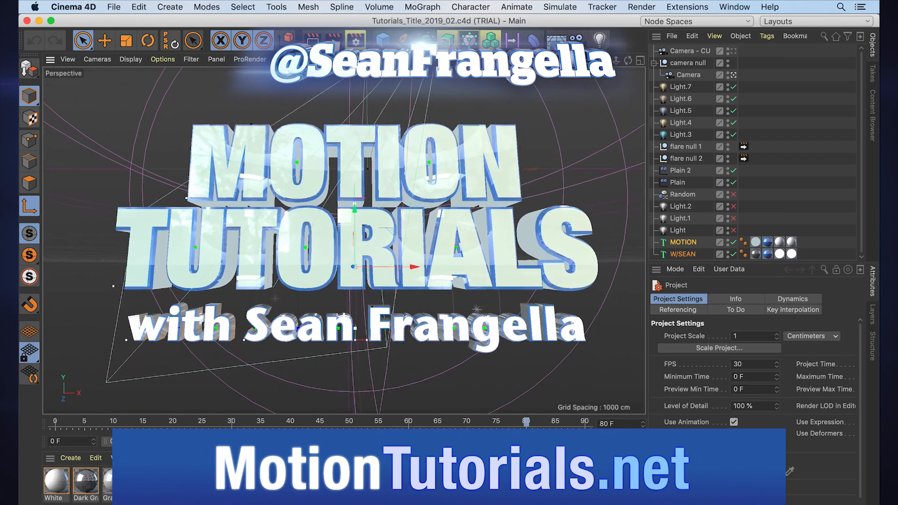
pyautogui.click(412, 455)
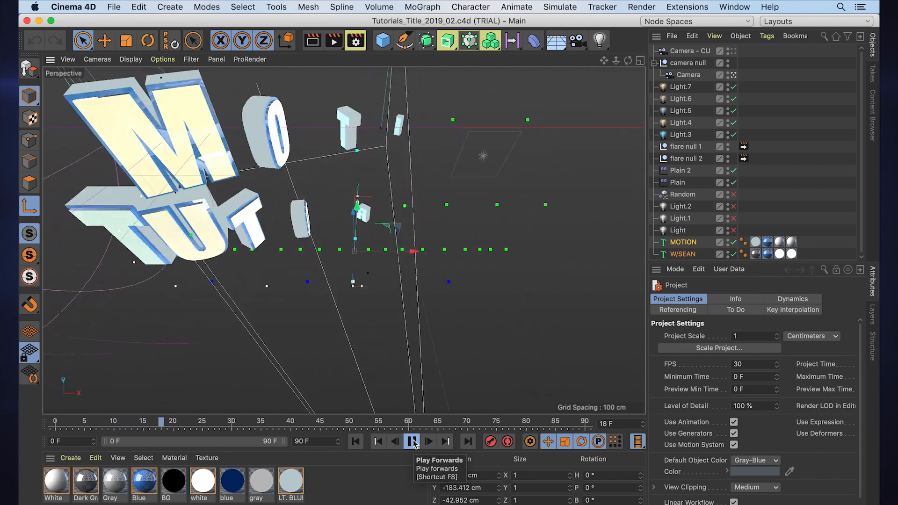
pyautogui.click(412, 442)
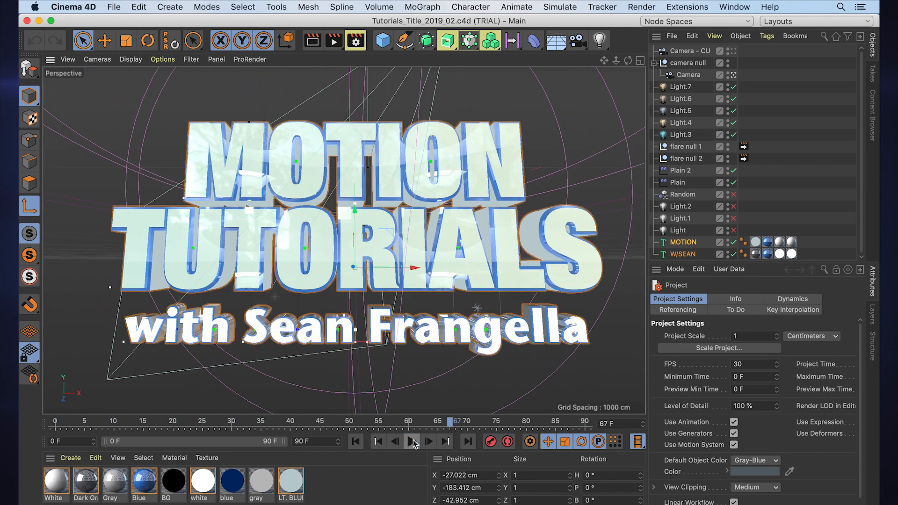
pyautogui.moveTo(412, 442)
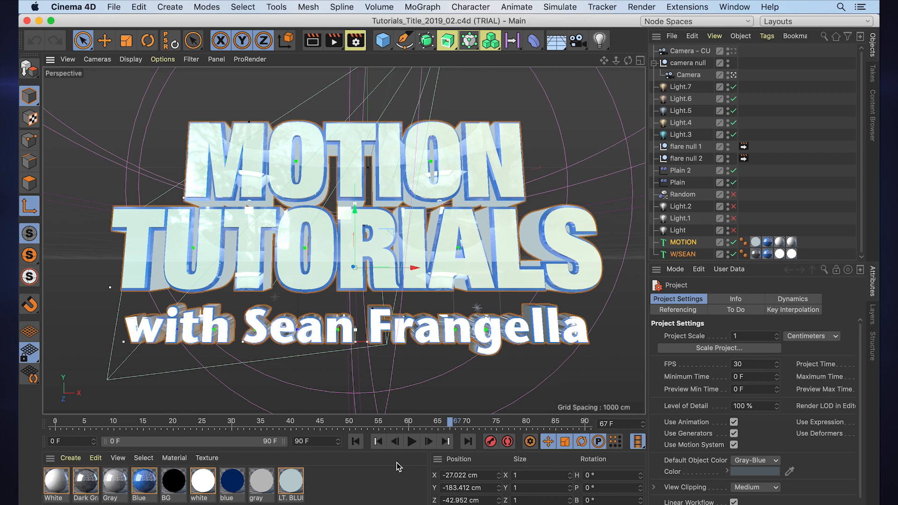
pyautogui.moveTo(827, 125)
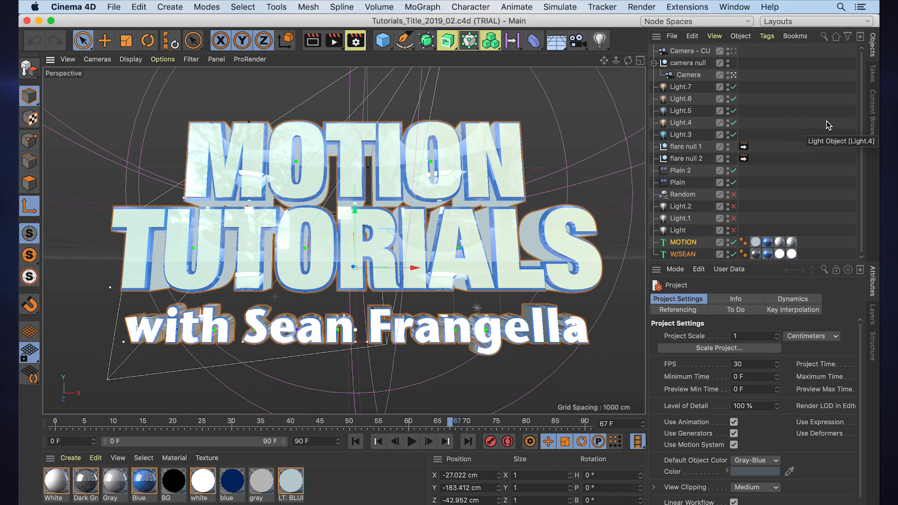
# - Return the playhead to frame 56 with the full title still formed
pyautogui.click(412, 442)
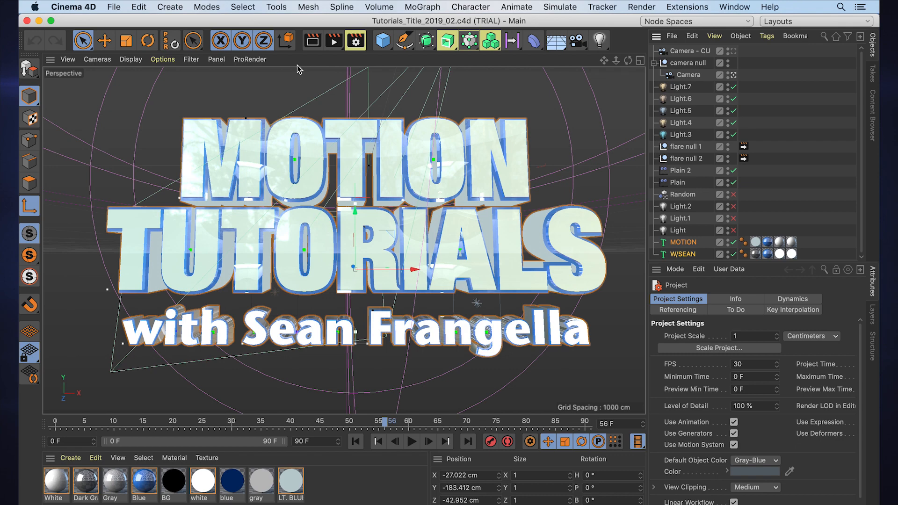
pyautogui.click(422, 6)
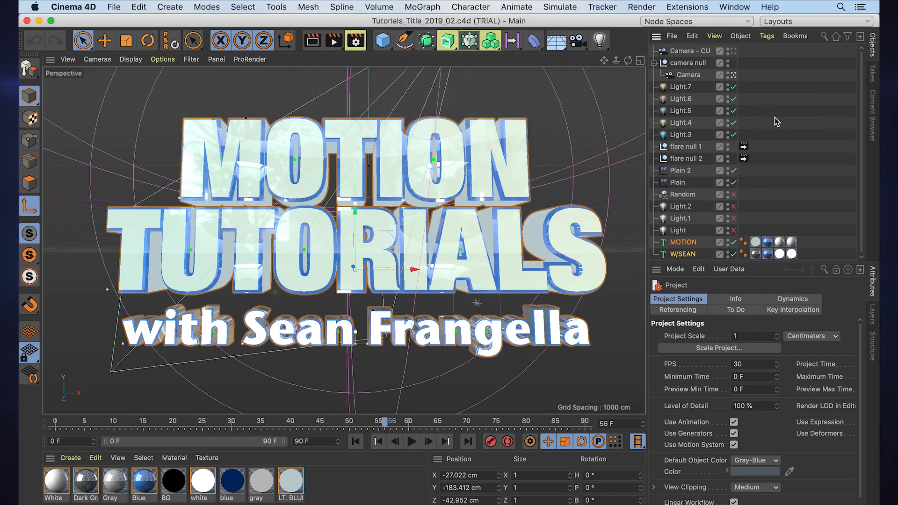
pyautogui.moveTo(778, 121)
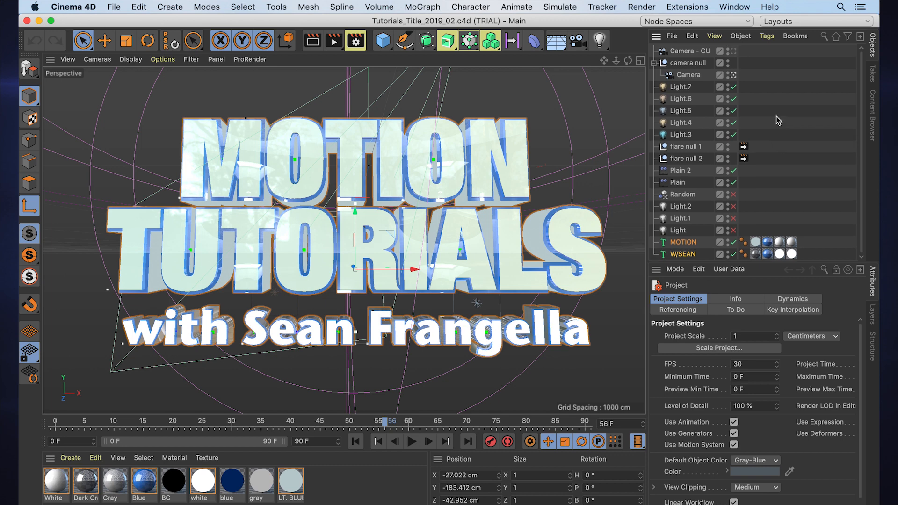
pyautogui.moveTo(779, 121)
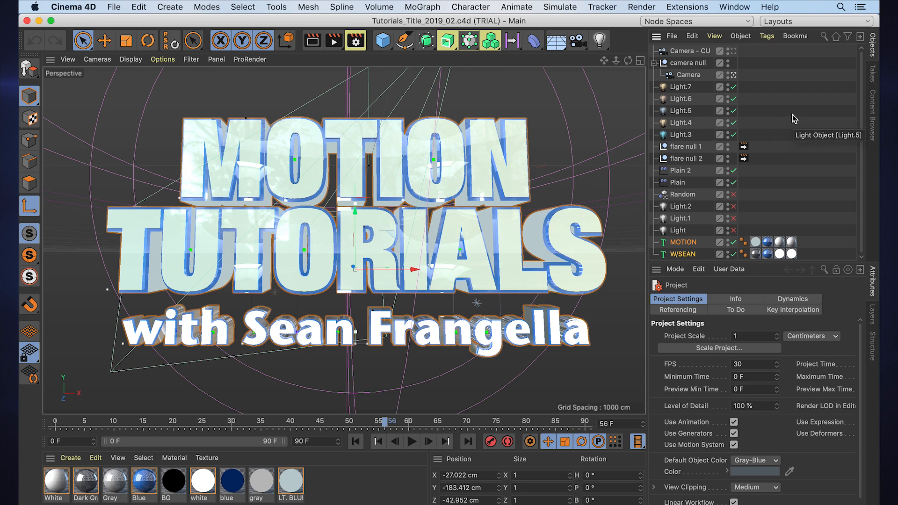
pyautogui.moveTo(806, 106)
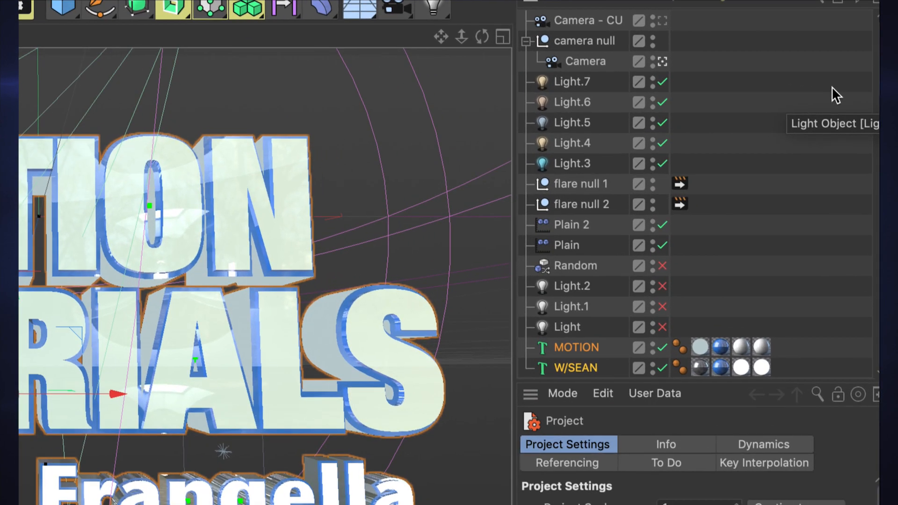
pyautogui.moveTo(734, 23)
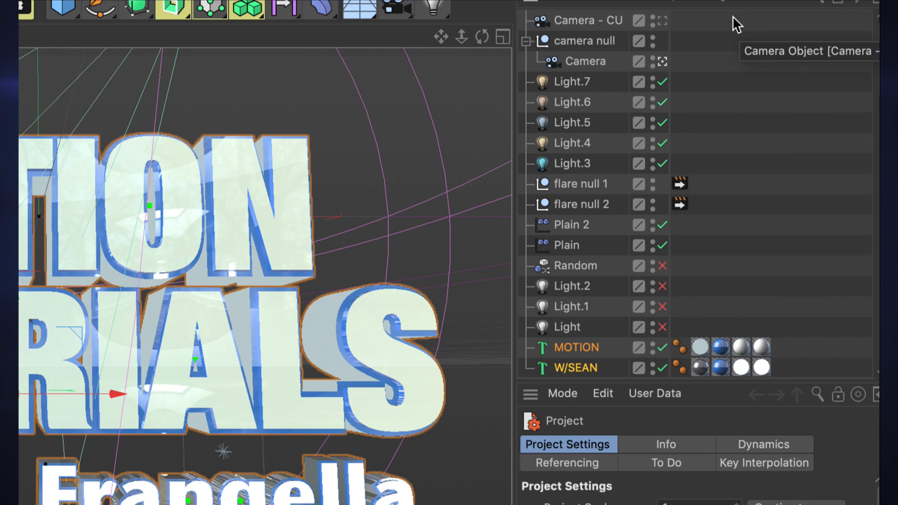
pyautogui.moveTo(591, 169)
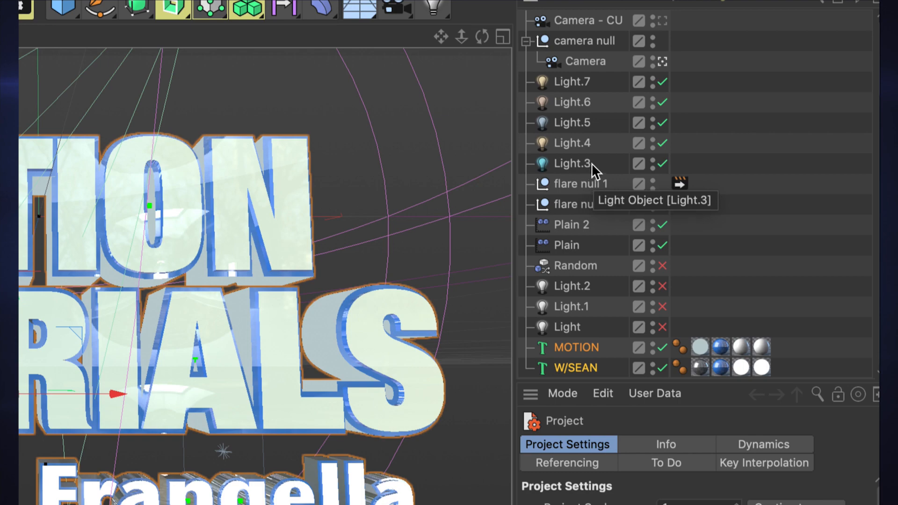
pyautogui.moveTo(702, 188)
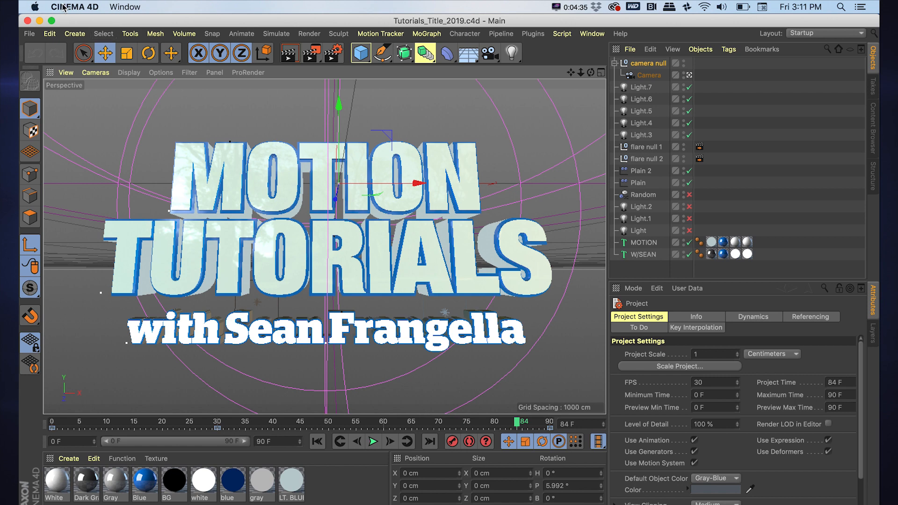
pyautogui.click(277, 34)
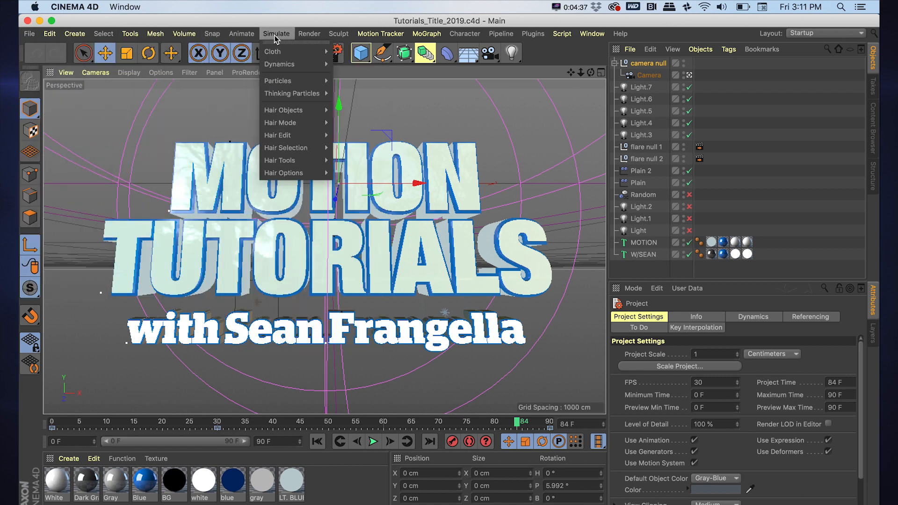
pyautogui.click(620, 34)
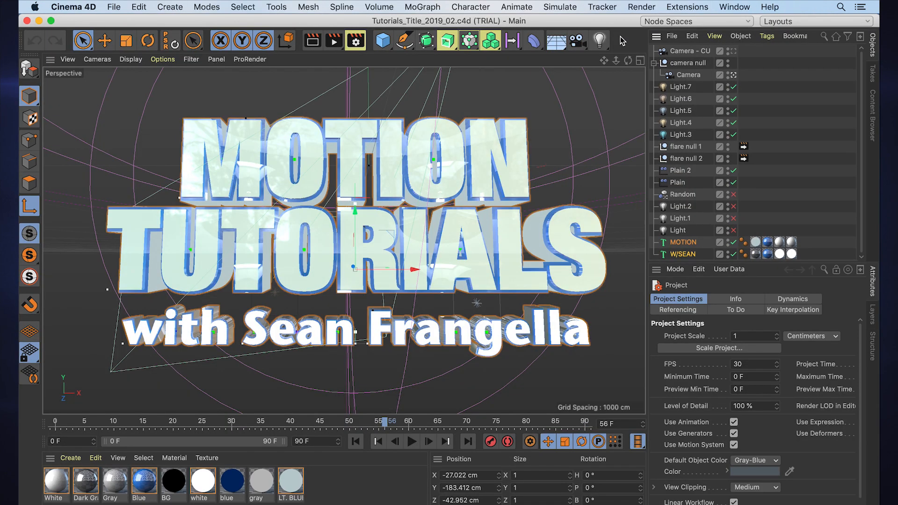
# - Browse the File and Select menus, ending on the Help menu with its Search field
pyautogui.click(115, 7)
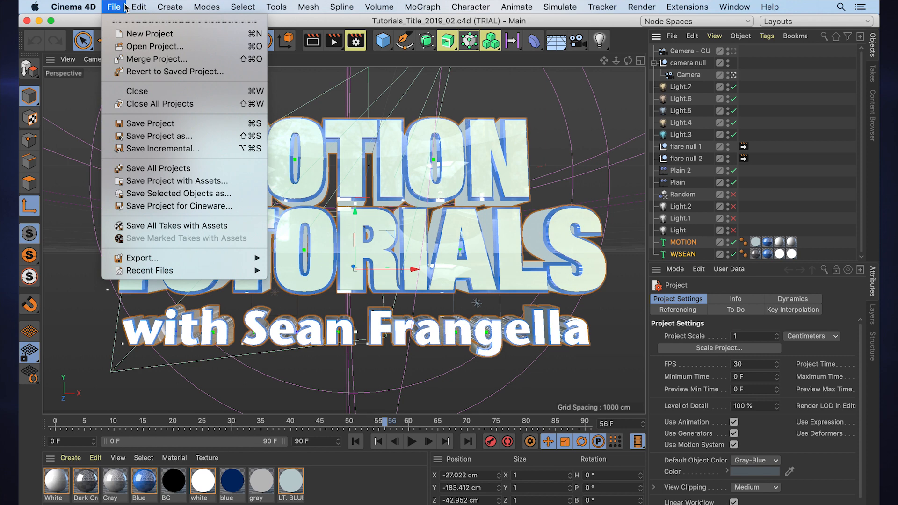
pyautogui.click(242, 6)
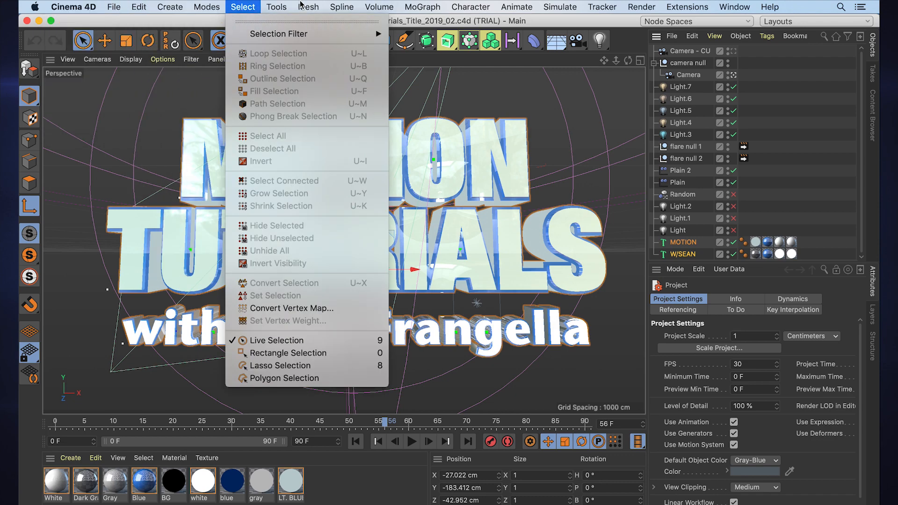
pyautogui.click(422, 7)
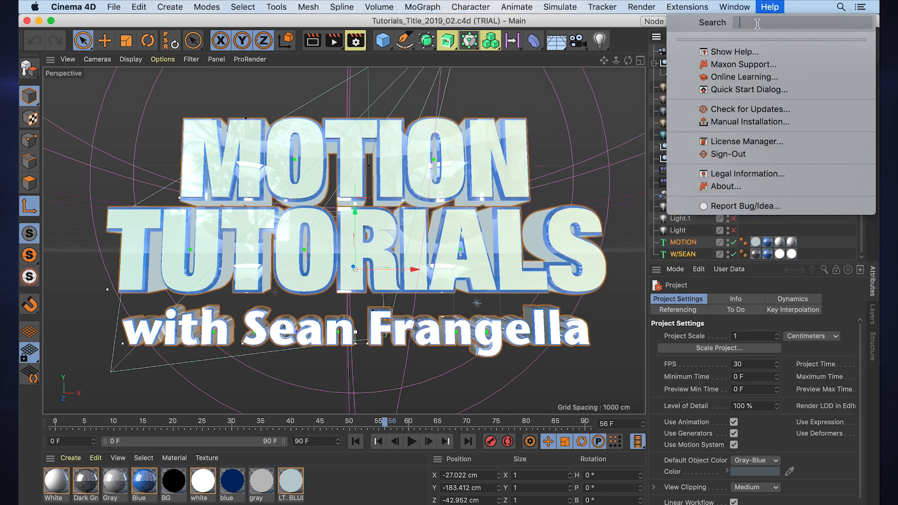
# - Search the Help field for 'clone' and 'cloth', then switch to the Commander command search
pyautogui.write('cloner')
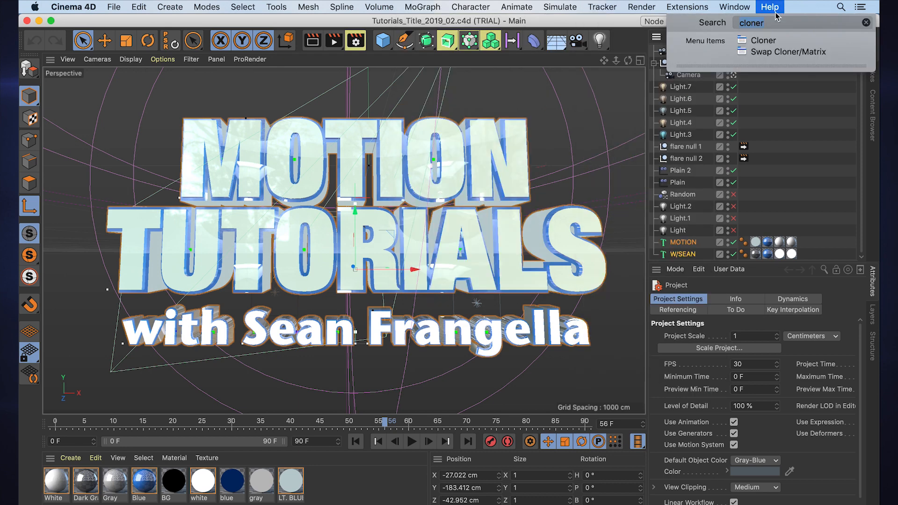
pyautogui.write('cloth')
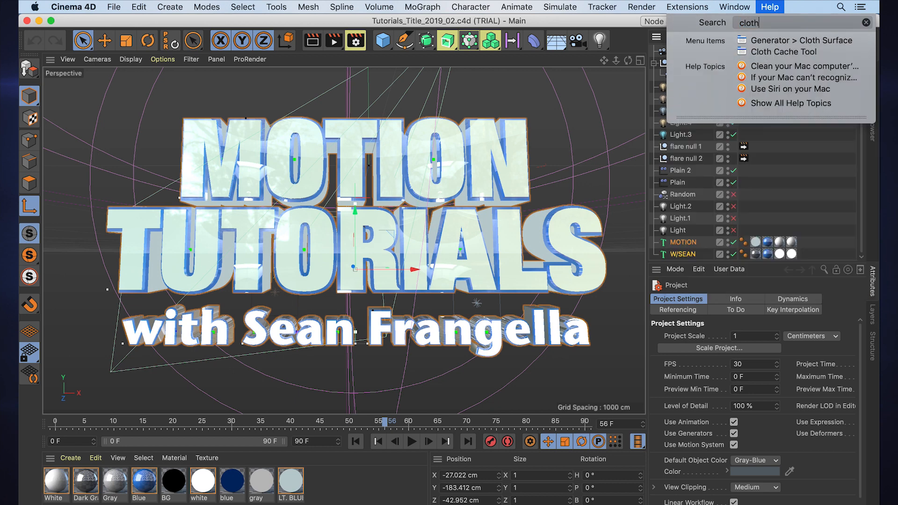
pyautogui.click(801, 40)
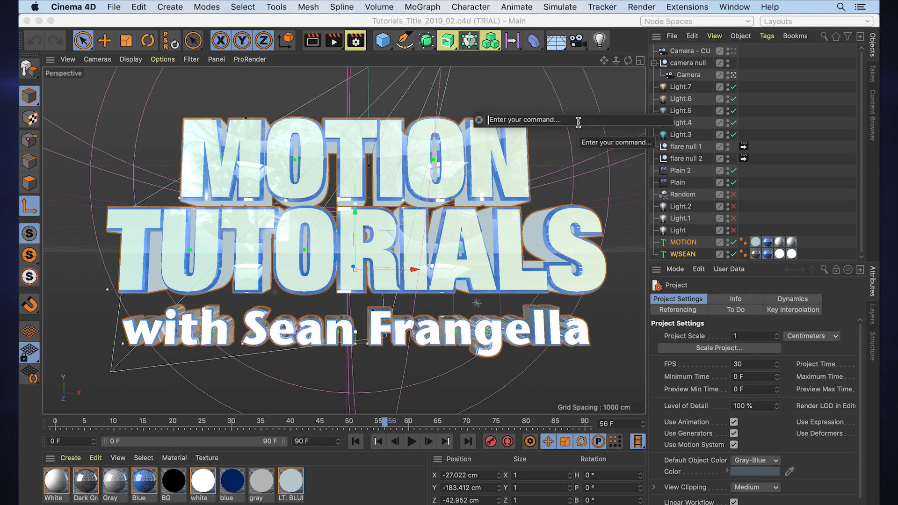
# - Preview commands matching 'clo' (Cloner, Cloth) in the Commander and dismiss it
pyautogui.write('clo')
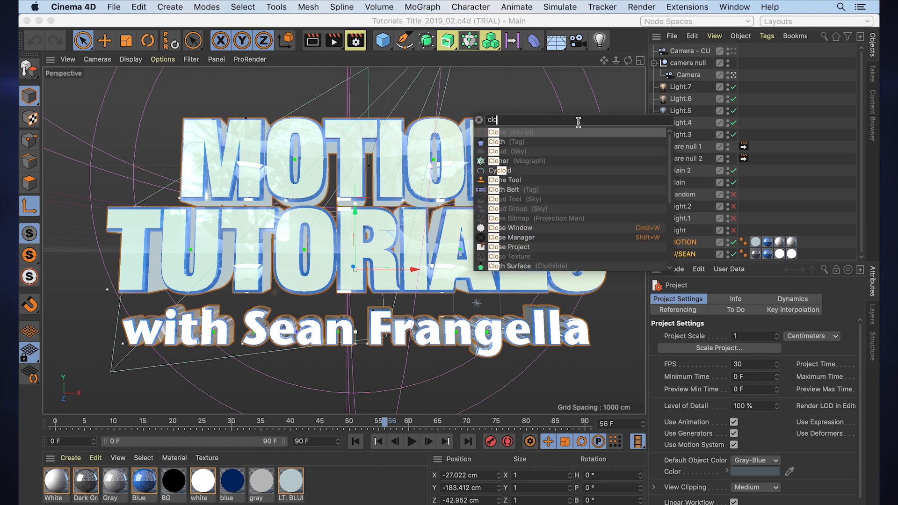
pyautogui.click(342, 6)
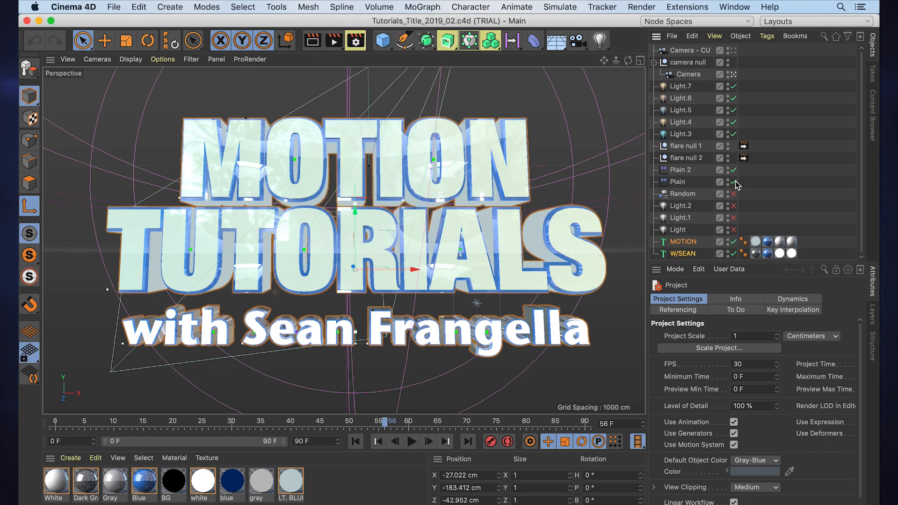
pyautogui.click(354, 42)
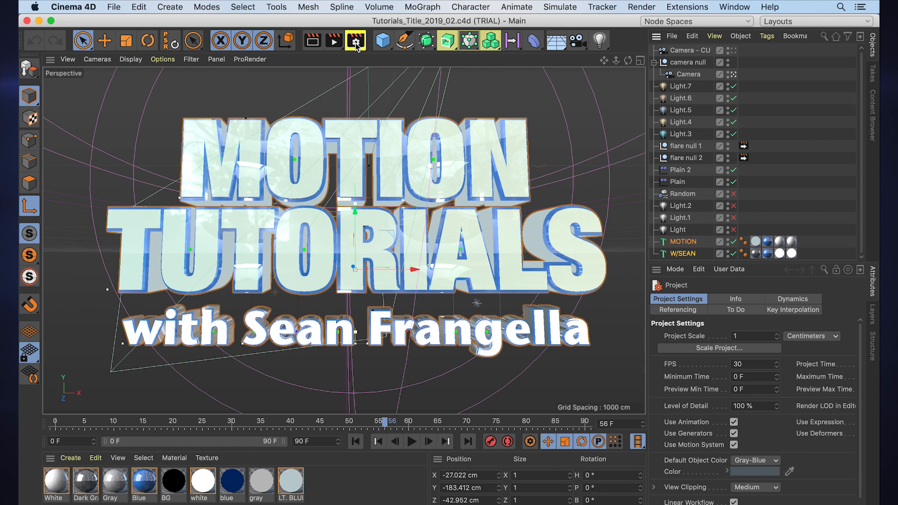
pyautogui.moveTo(468, 41)
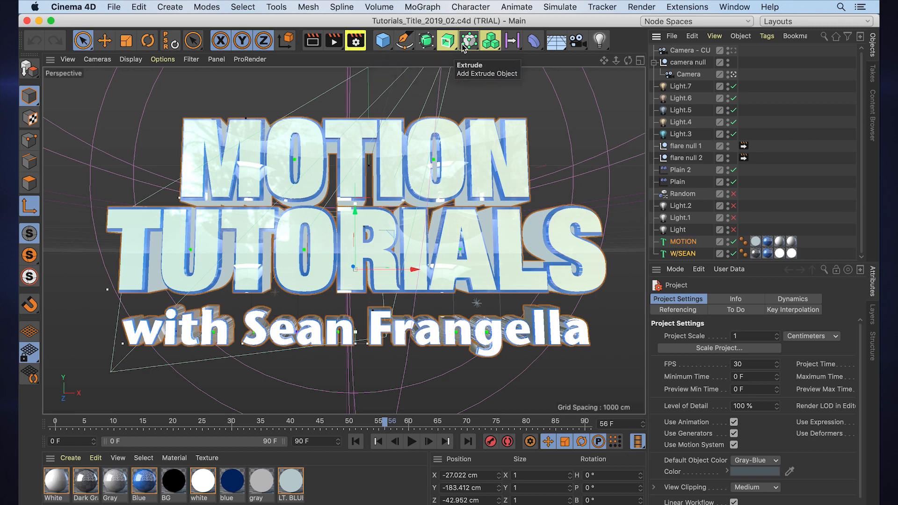
pyautogui.moveTo(490, 39)
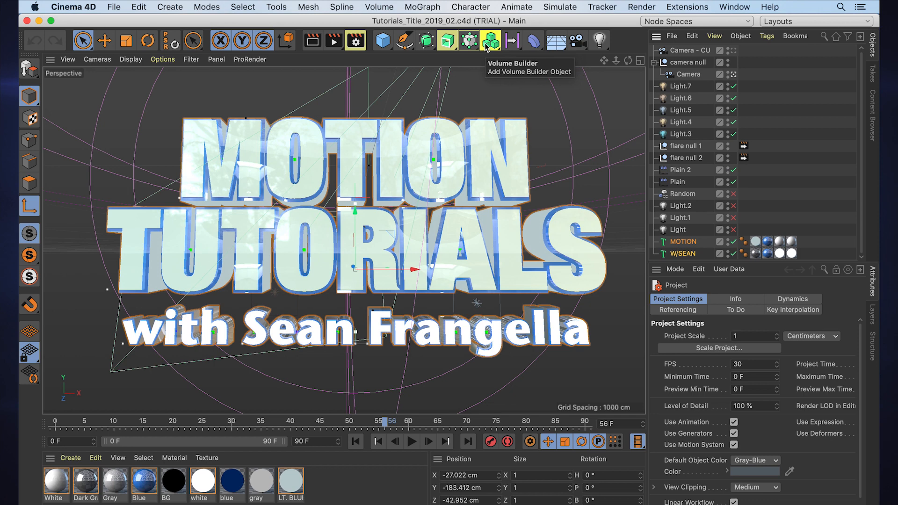
pyautogui.click(490, 41)
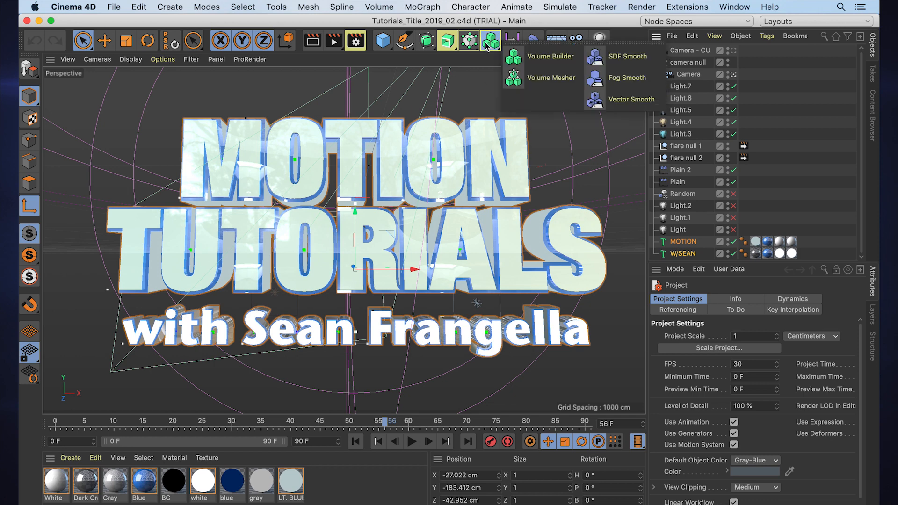
pyautogui.click(510, 39)
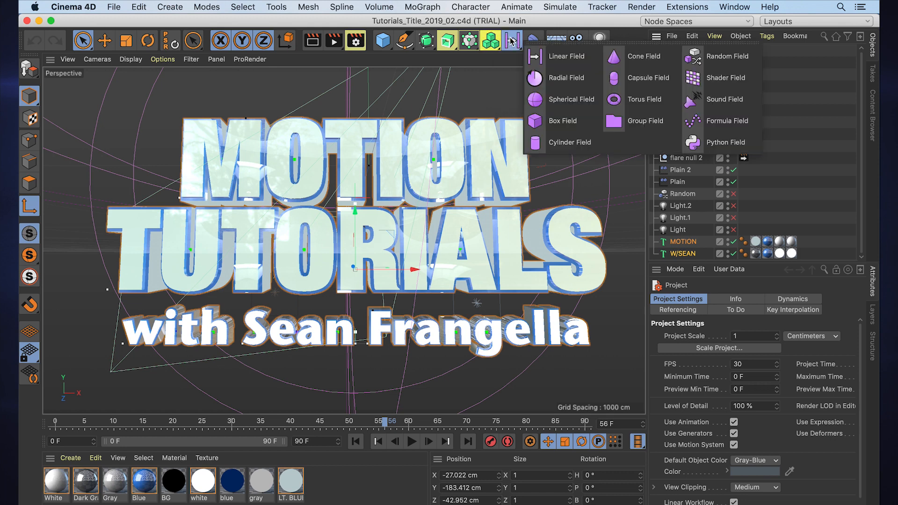
pyautogui.click(512, 40)
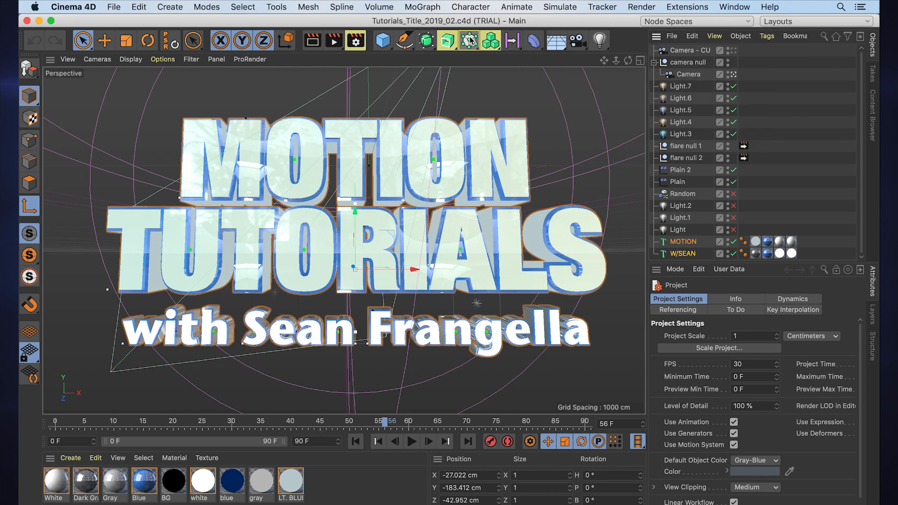
pyautogui.click(469, 39)
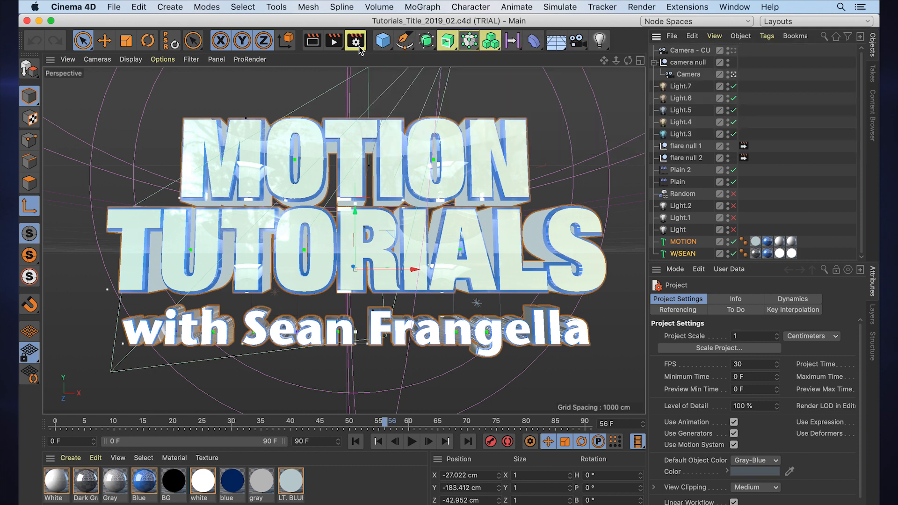
pyautogui.click(356, 40)
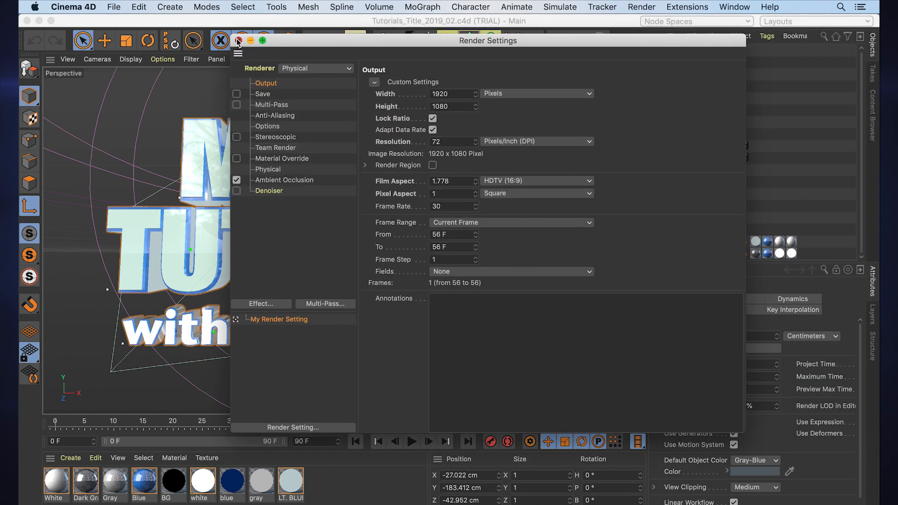
pyautogui.click(238, 40)
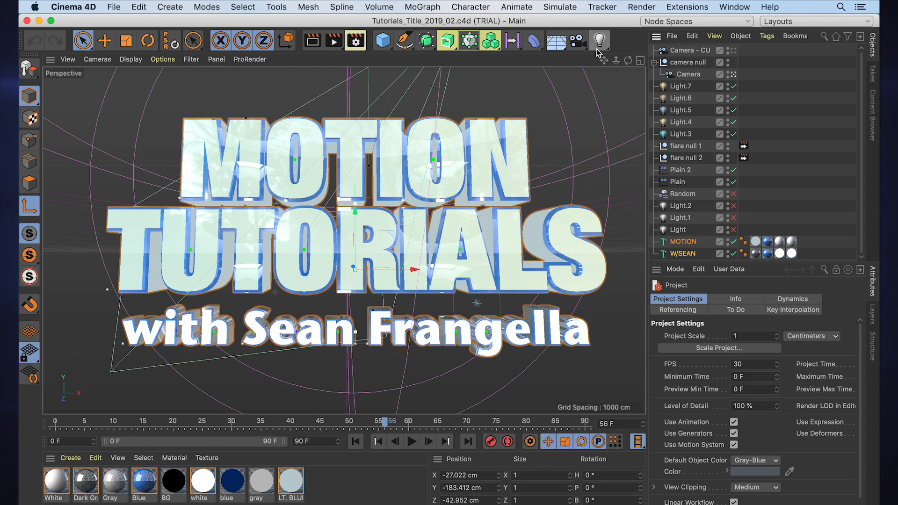
pyautogui.moveTo(599, 63)
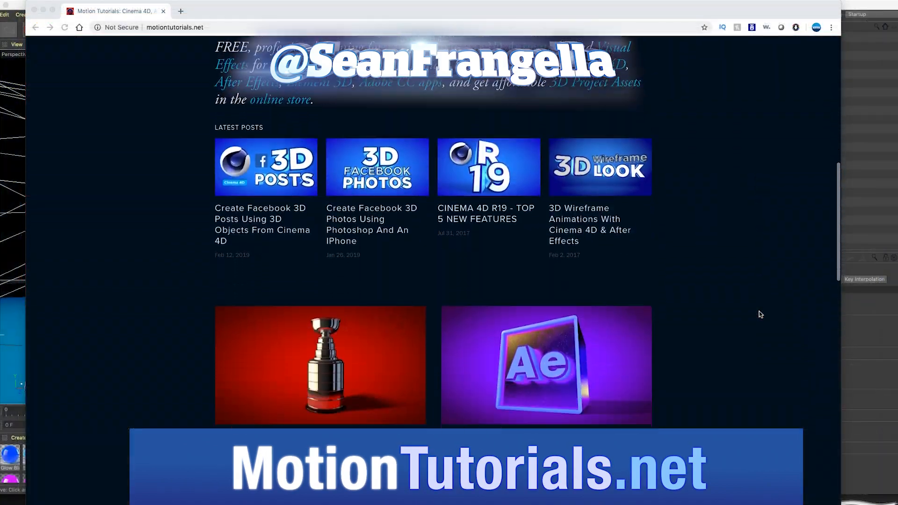
# - Scroll the MotionTutorials.net homepage posts and go to the Tutorials listing page
pyautogui.scroll(-3)
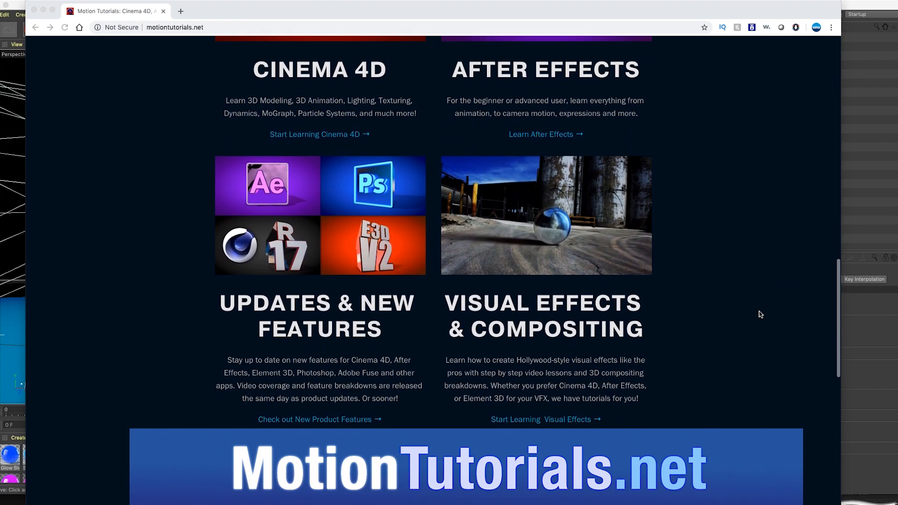
pyautogui.scroll(-3)
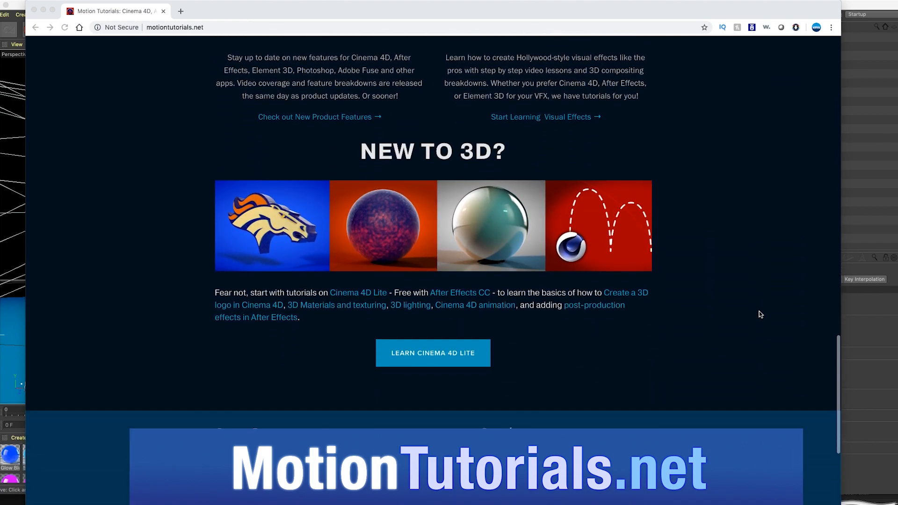
pyautogui.scroll(3)
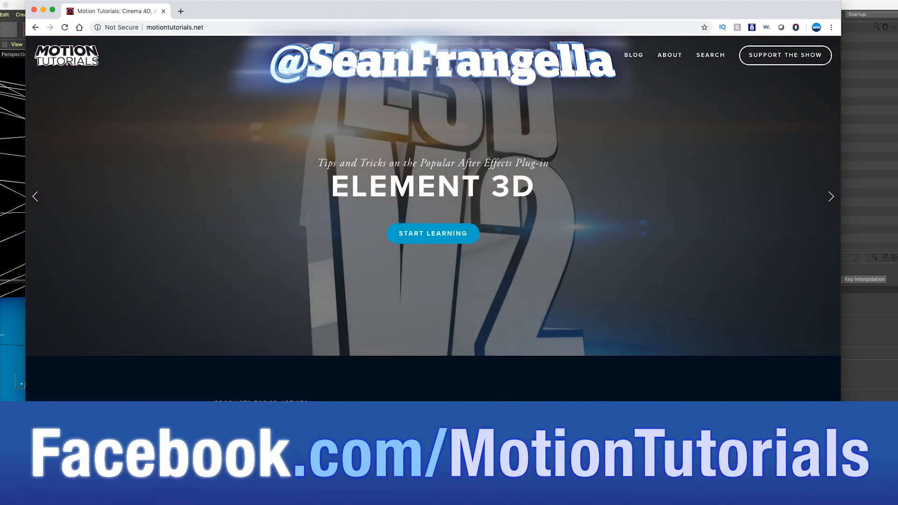
pyautogui.click(434, 234)
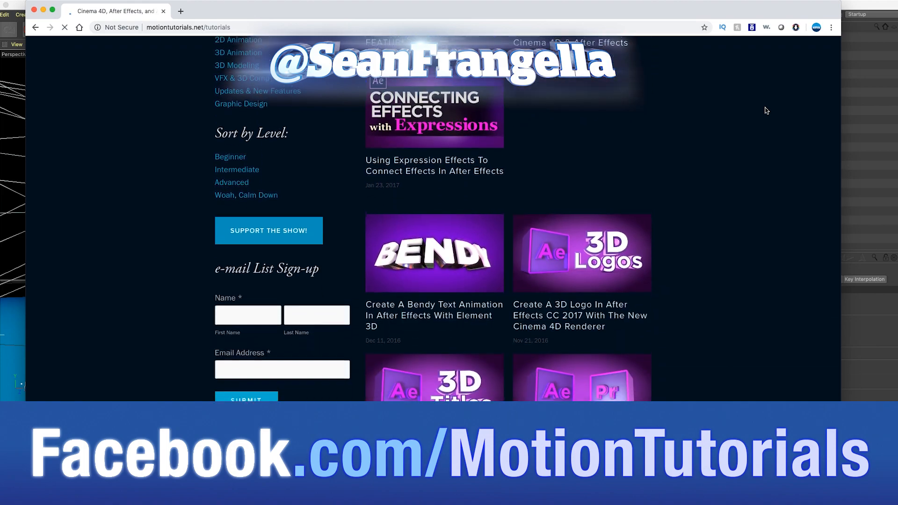